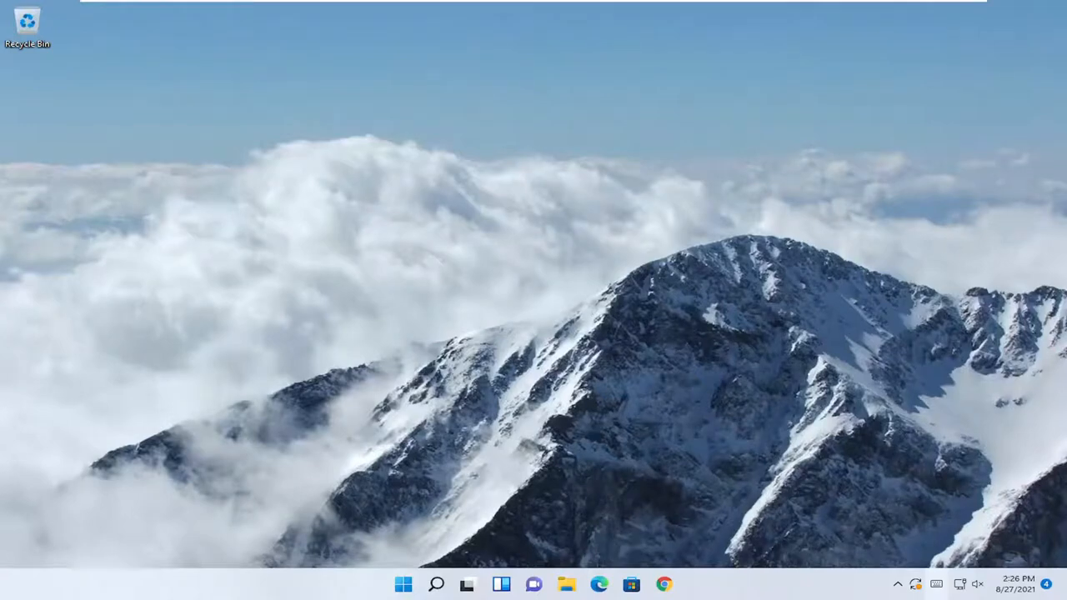
Show all Control Panel items as large icons and go to Power Options.
{"action": "left_click", "coordinate": [437, 584]}
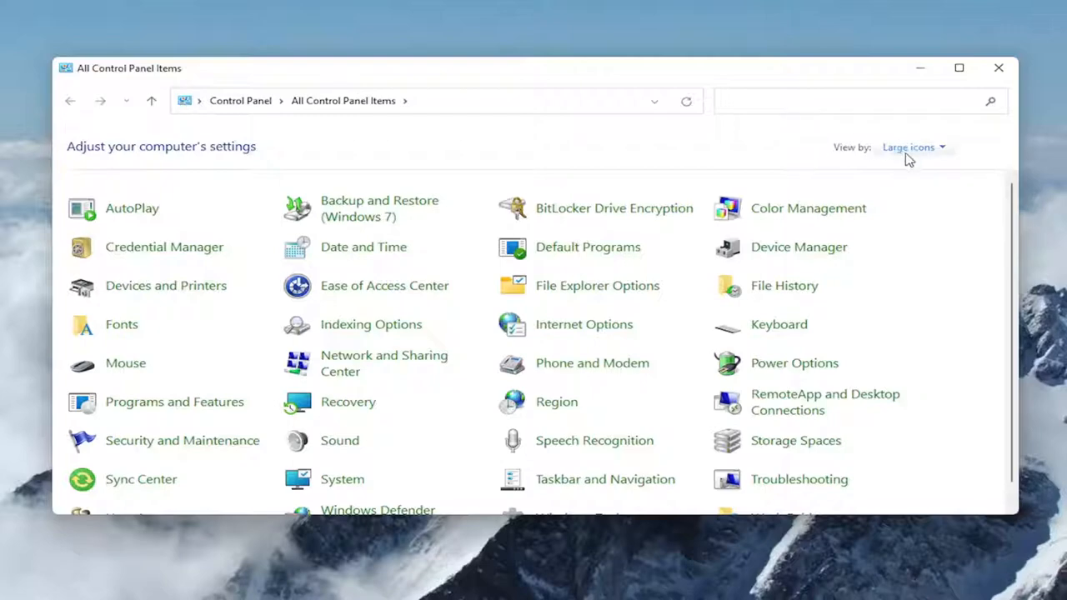
{"action": "mouse_move", "coordinate": [252, 265]}
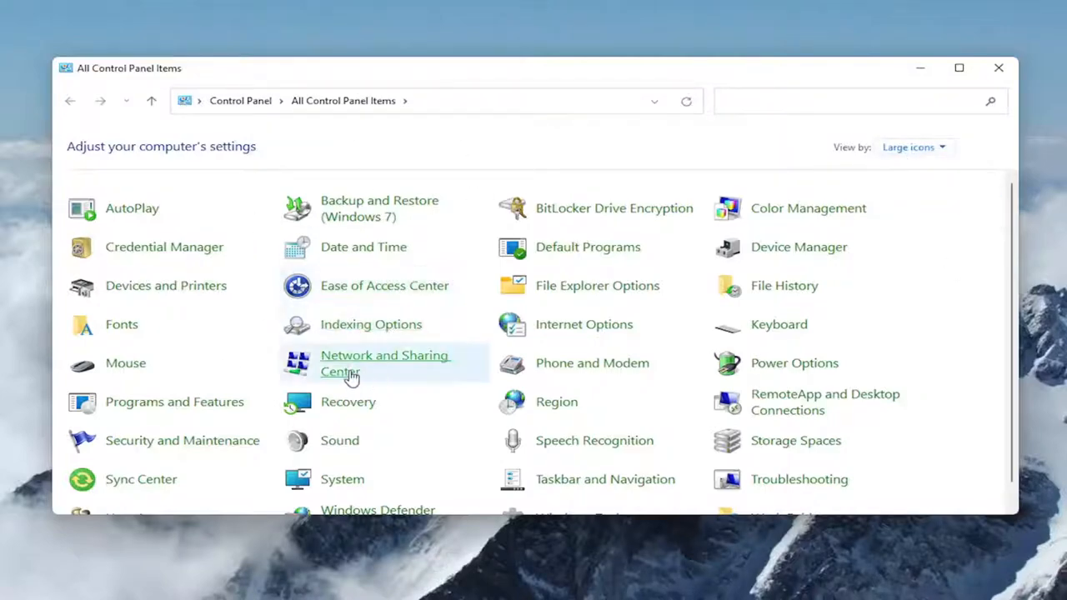
{"action": "mouse_move", "coordinate": [793, 364]}
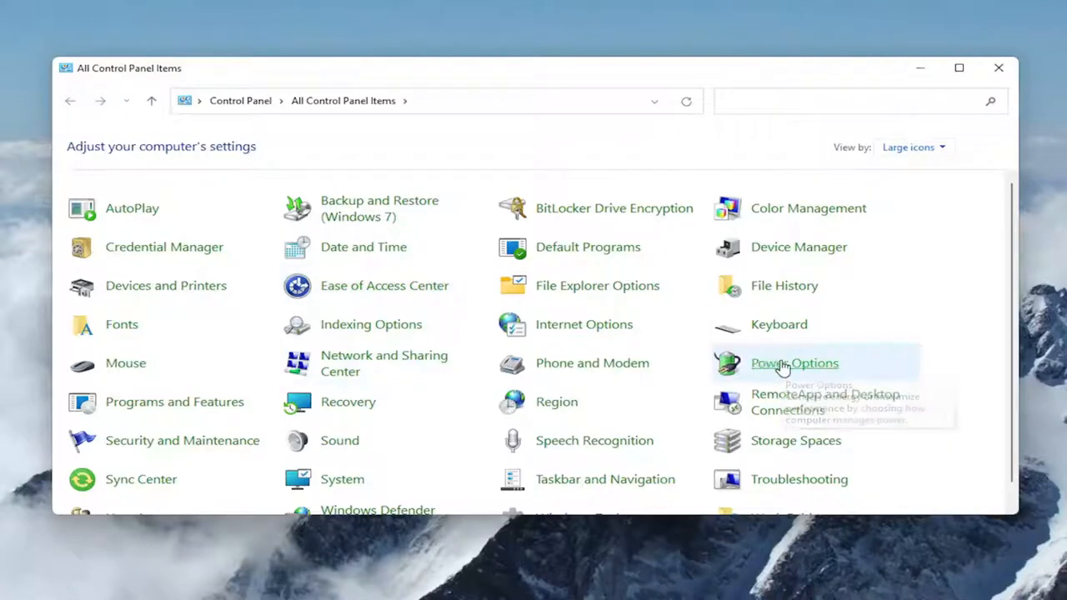
{"action": "left_click", "coordinate": [794, 363]}
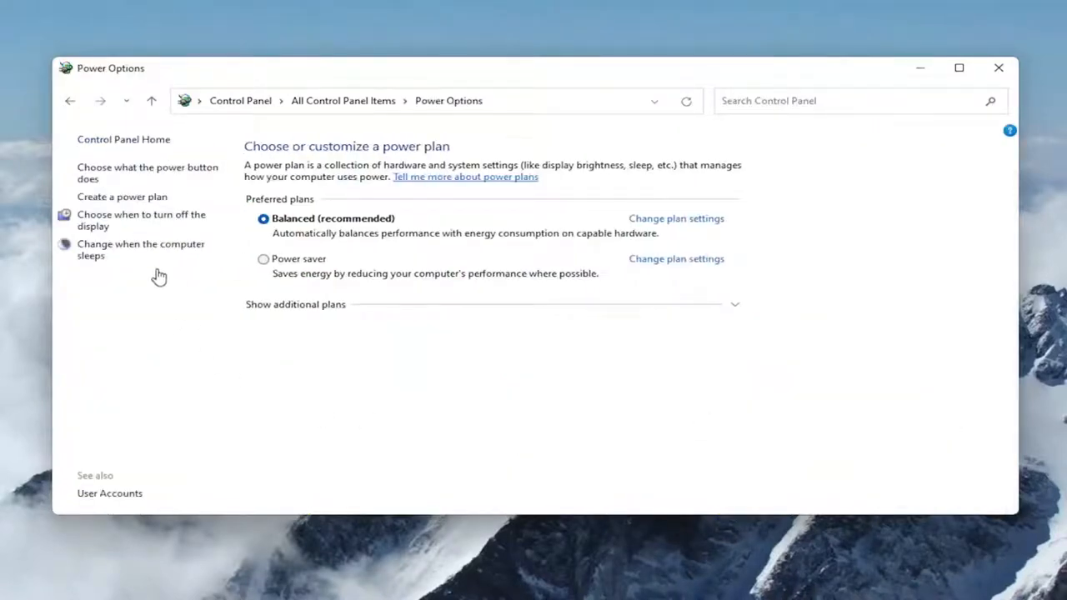
{"action": "mouse_move", "coordinate": [130, 172]}
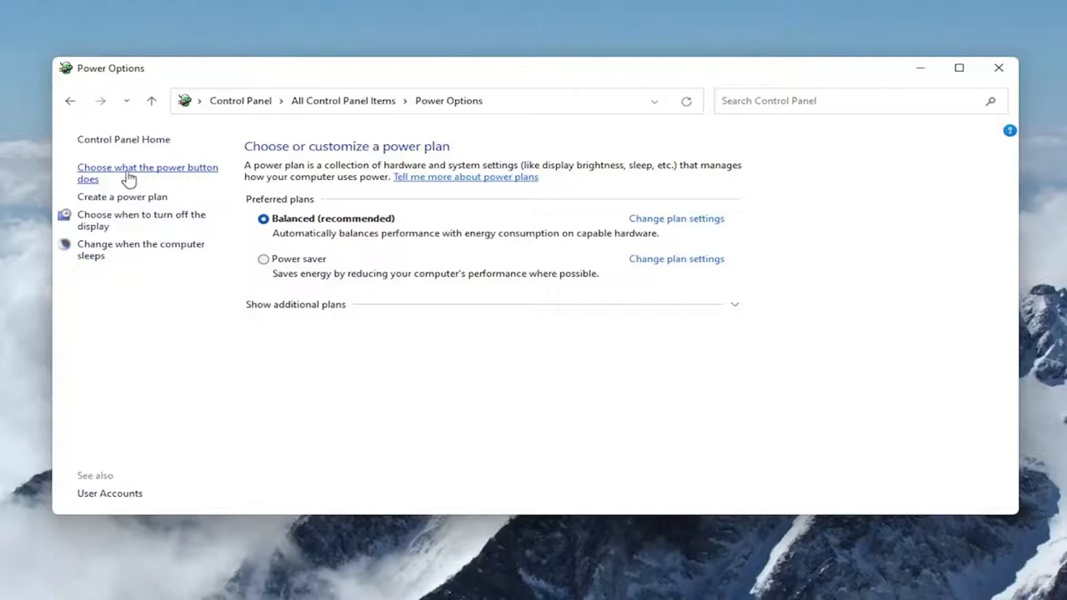
Reach the power button behaviour page and unlock its greyed-out shutdown settings.
{"action": "left_click", "coordinate": [147, 172]}
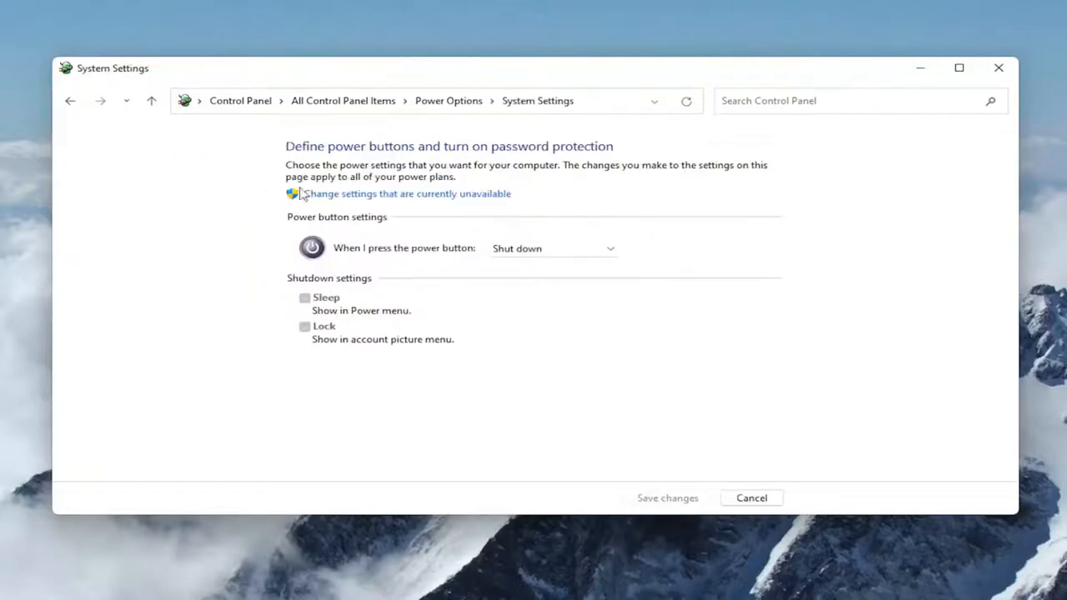
{"action": "mouse_move", "coordinate": [374, 200]}
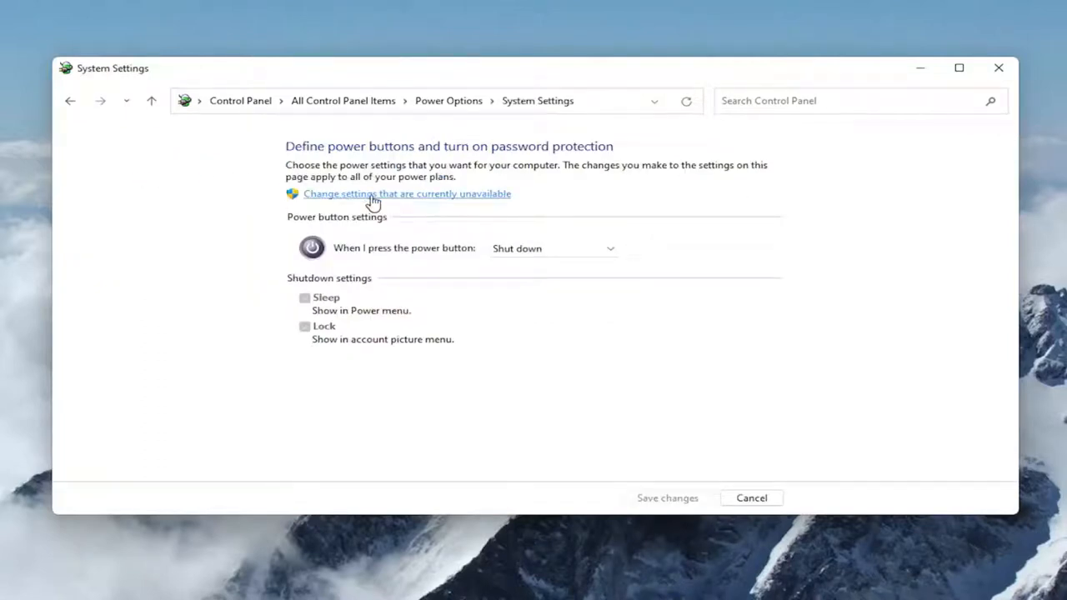
{"action": "left_click", "coordinate": [407, 193]}
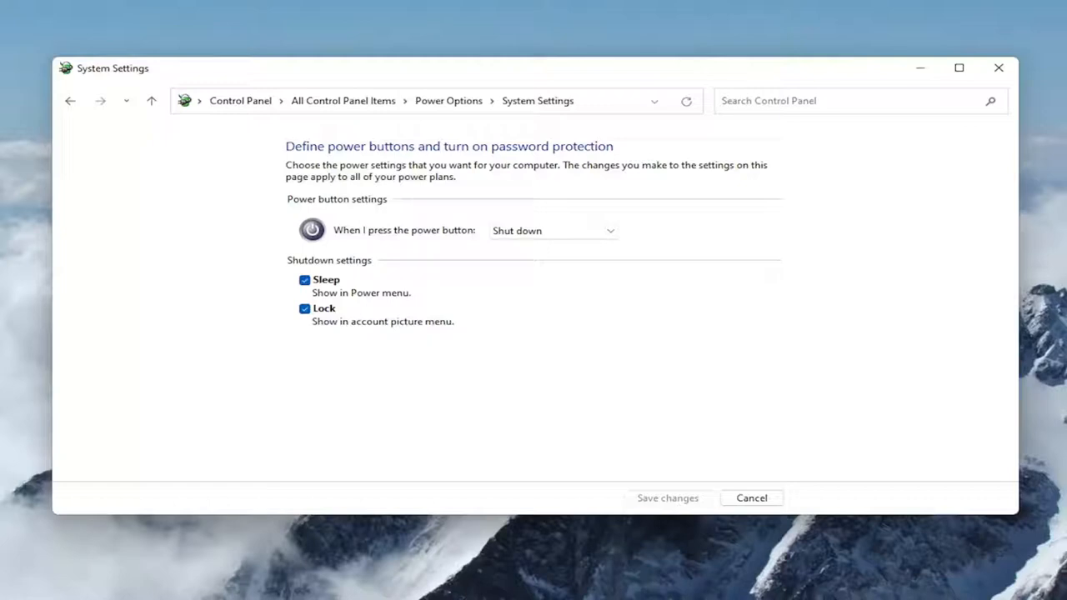
{"action": "mouse_move", "coordinate": [837, 47]}
{"action": "type", "text": "cmd"}
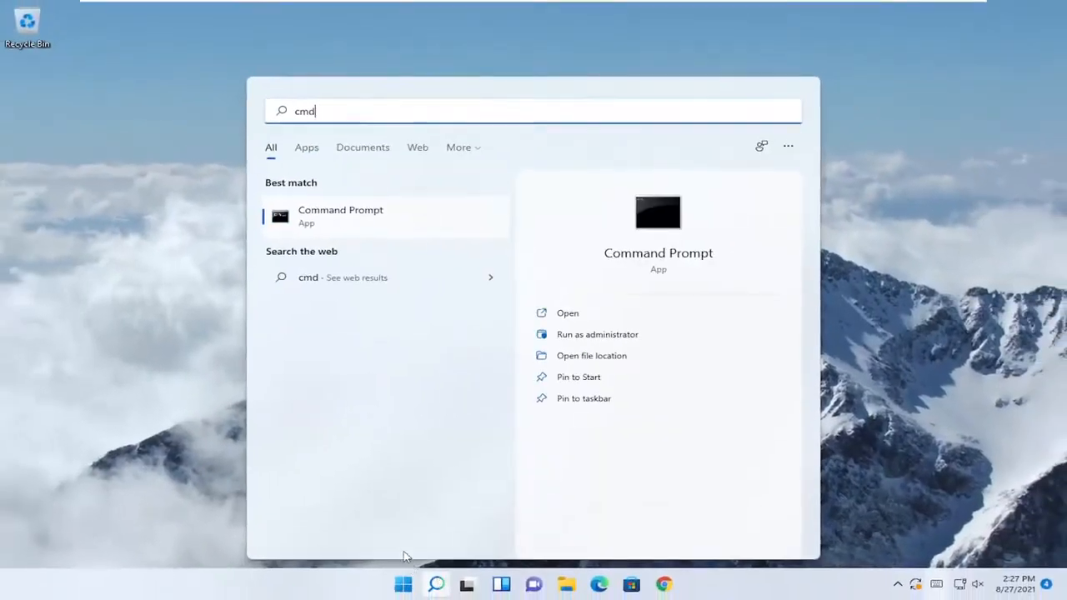
{"action": "mouse_move", "coordinate": [323, 223]}
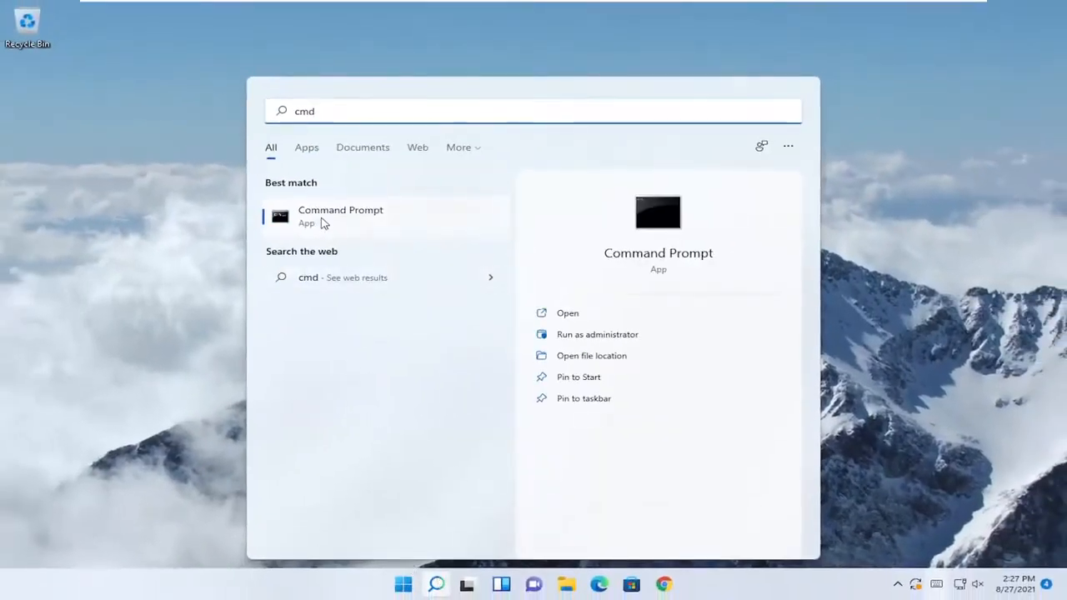
Start Command Prompt as administrator from the cmd search result and accept the UAC prompt.
{"action": "right_click", "coordinate": [340, 215]}
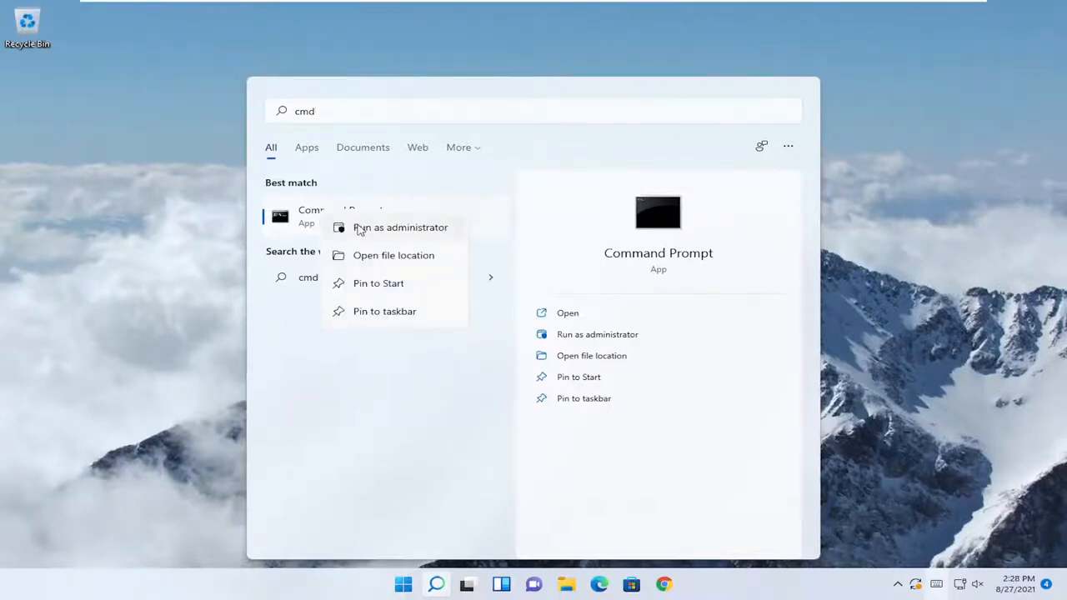
{"action": "left_click", "coordinate": [400, 227]}
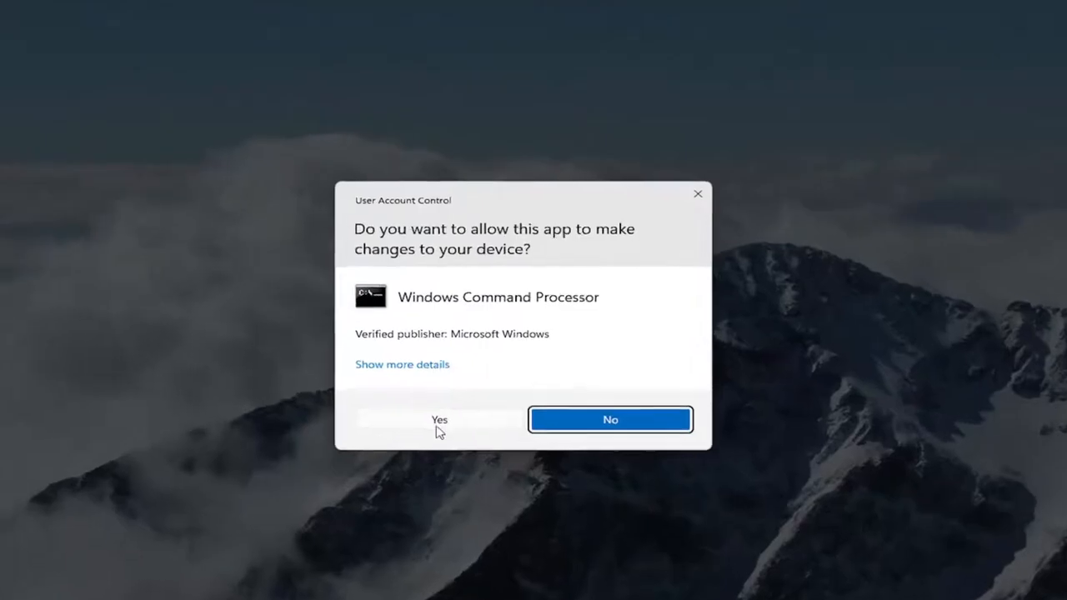
{"action": "left_click", "coordinate": [439, 420]}
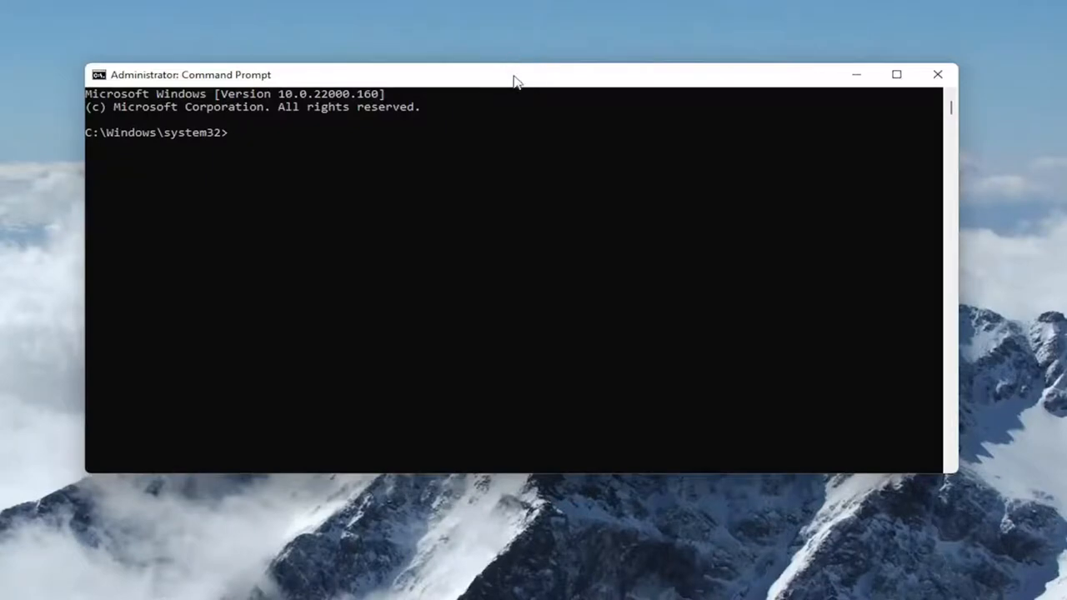
{"action": "mouse_move", "coordinate": [512, 68]}
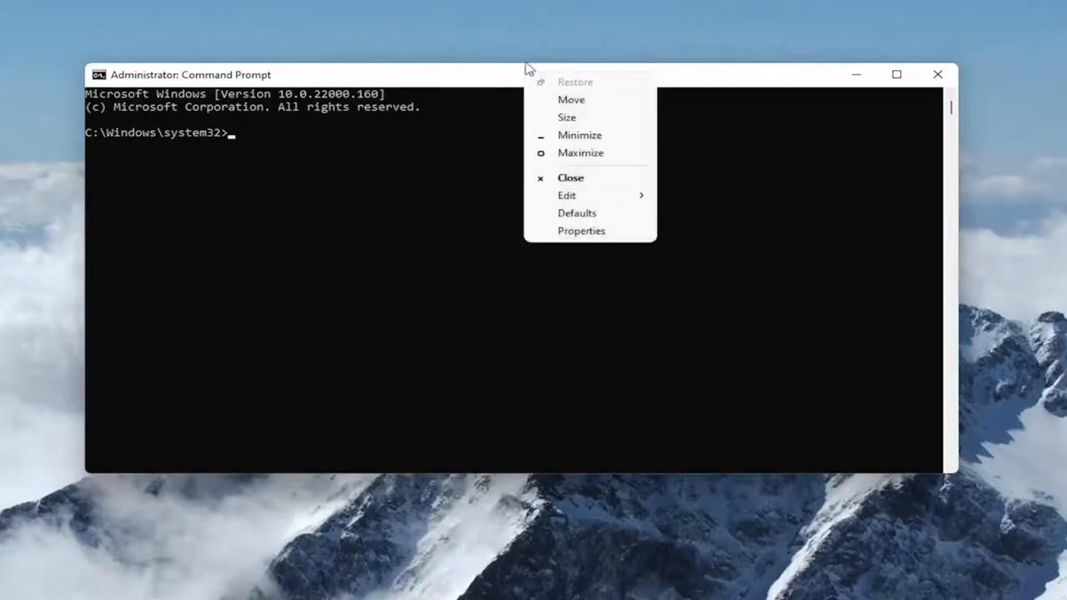
Paste and run powercfg /h /type full via Edit > Paste; firmware reports hibernation unsupported.
{"action": "left_click", "coordinate": [567, 195]}
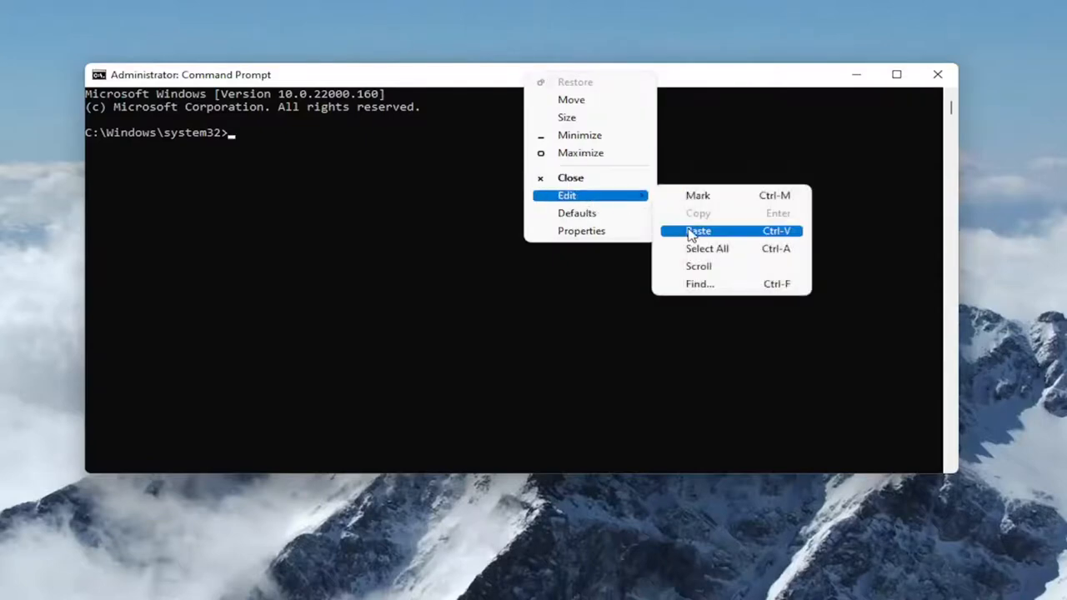
{"action": "left_click", "coordinate": [699, 230]}
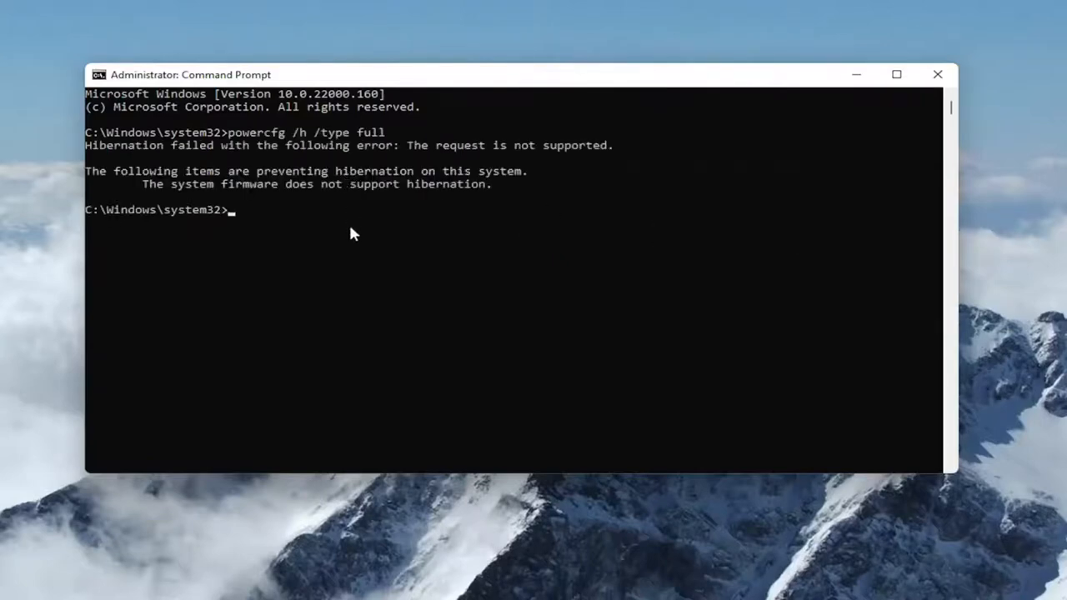
{"action": "mouse_move", "coordinate": [357, 235]}
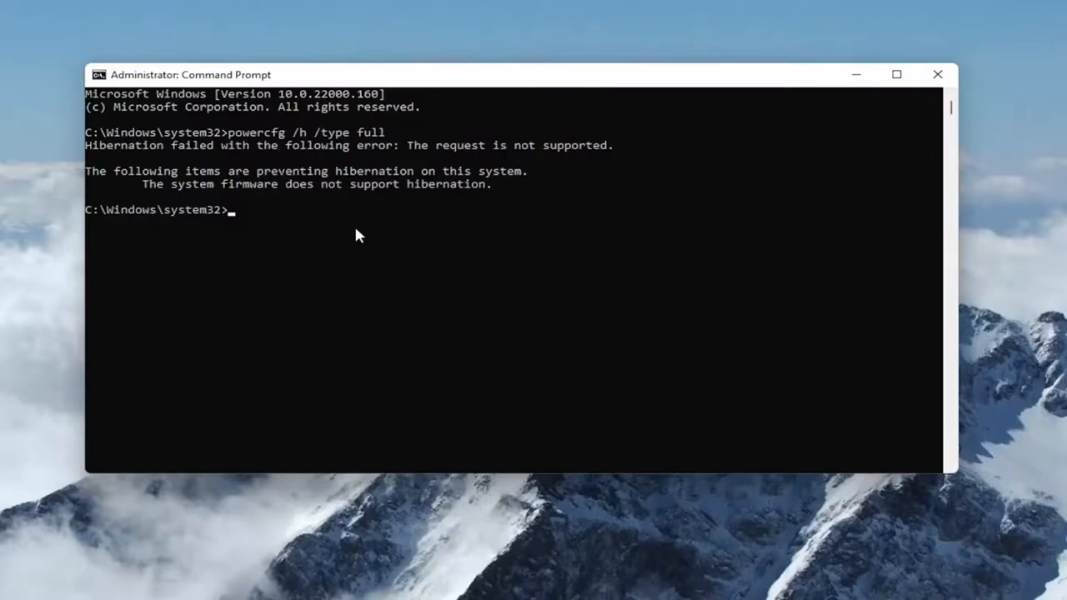
{"action": "mouse_move", "coordinate": [487, 125]}
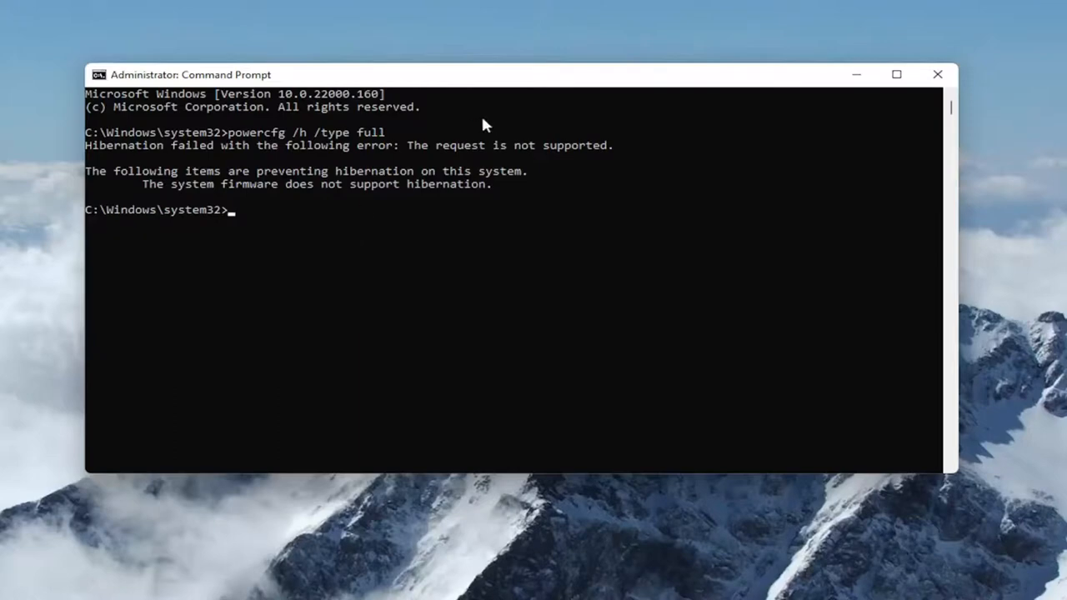
{"action": "mouse_move", "coordinate": [477, 195]}
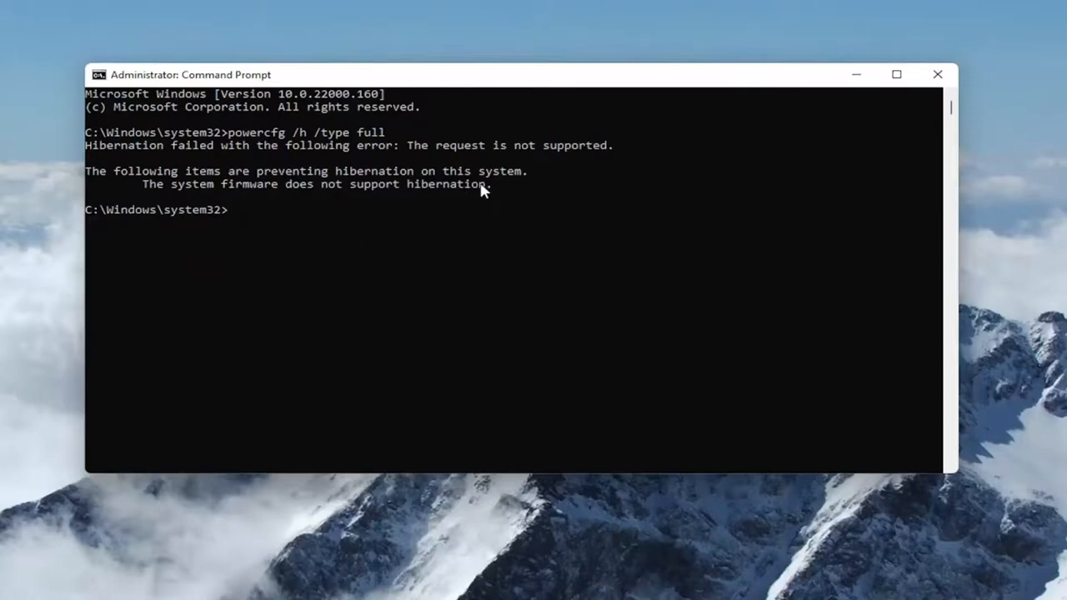
{"action": "mouse_move", "coordinate": [417, 203]}
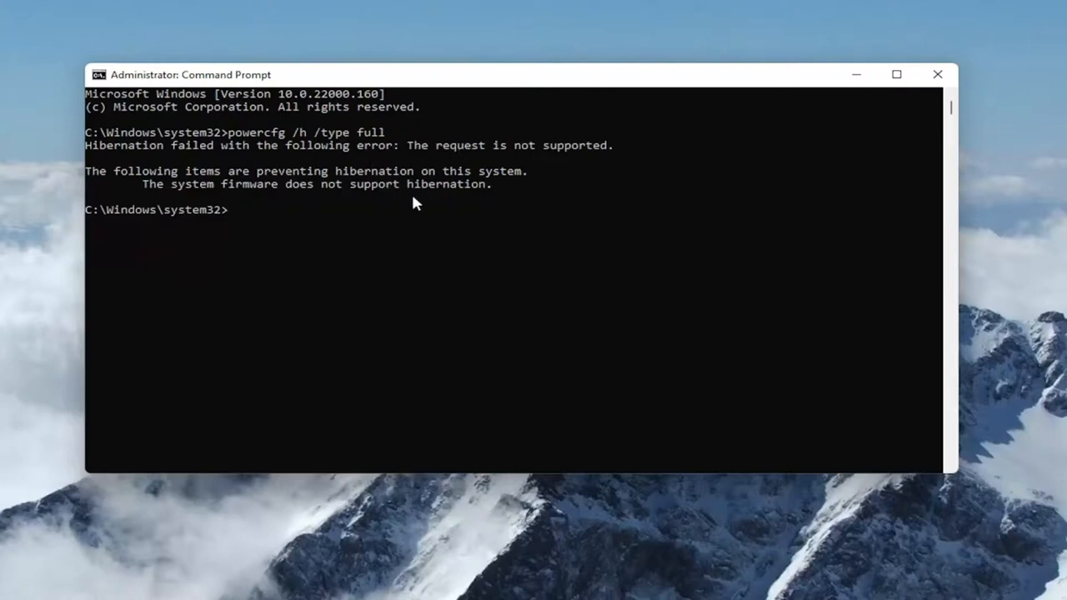
{"action": "mouse_move", "coordinate": [514, 252]}
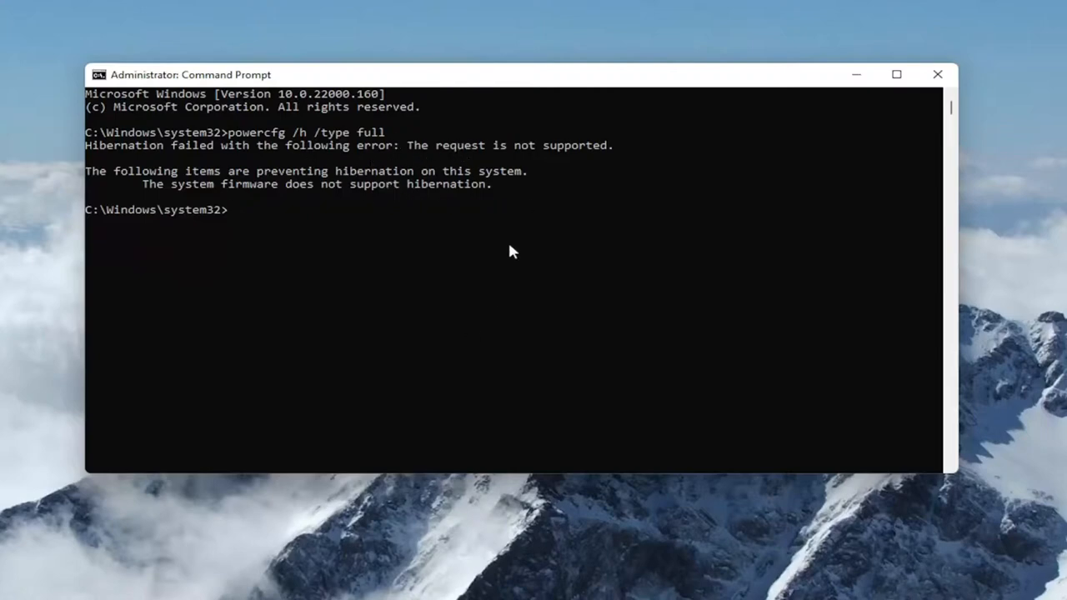
{"action": "mouse_move", "coordinate": [494, 360]}
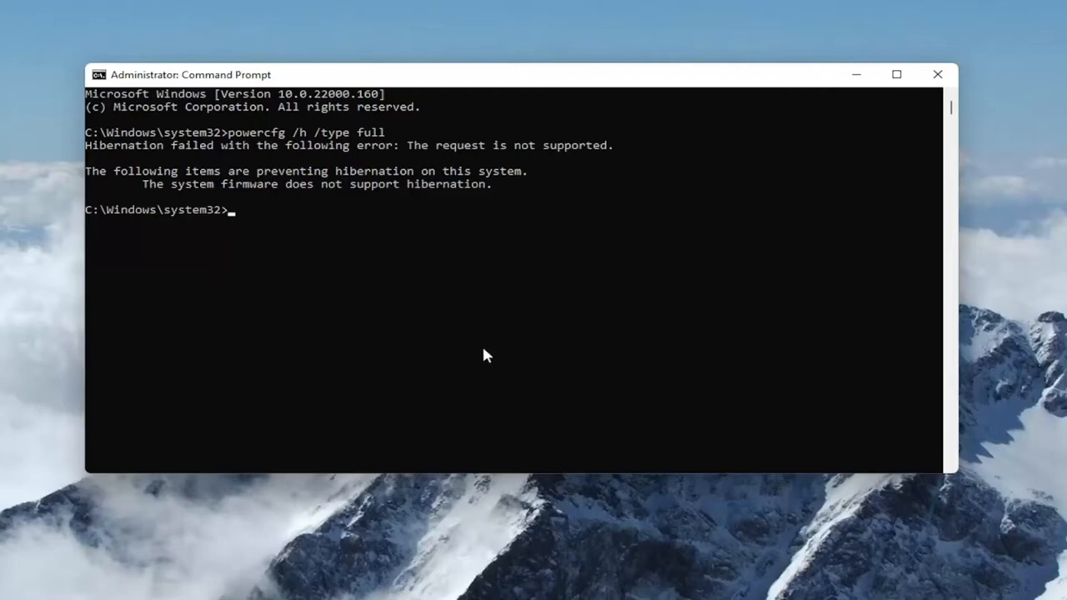
{"action": "mouse_move", "coordinate": [889, 90]}
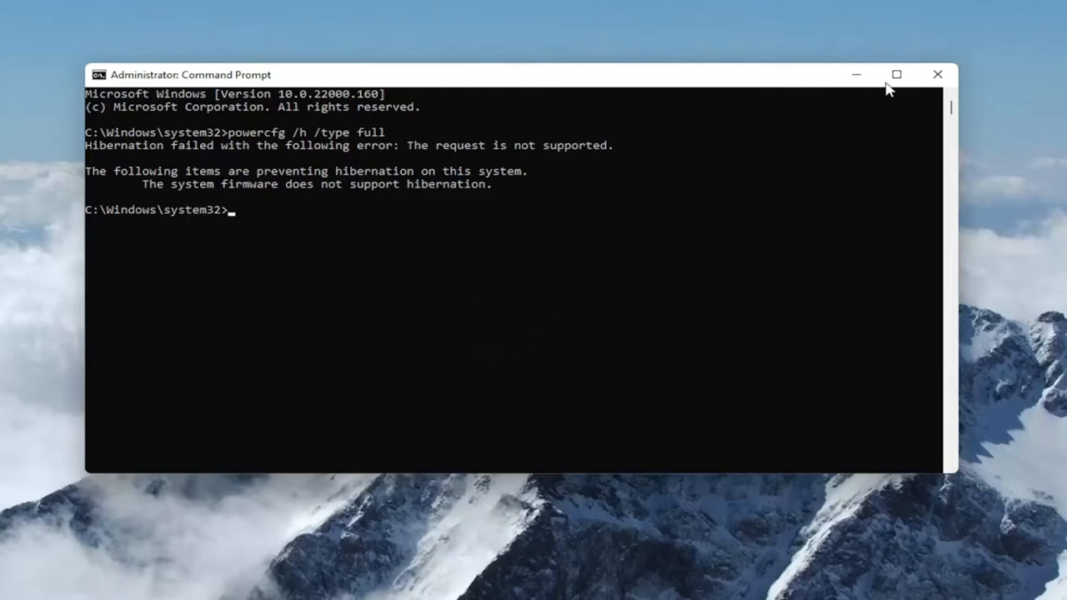